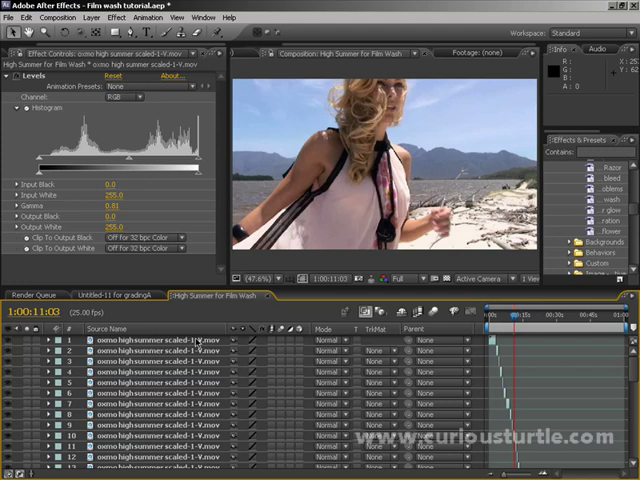
Add an adjustment layer carrying the High Summer Film Wash preset above the beach footage.
click(92, 16)
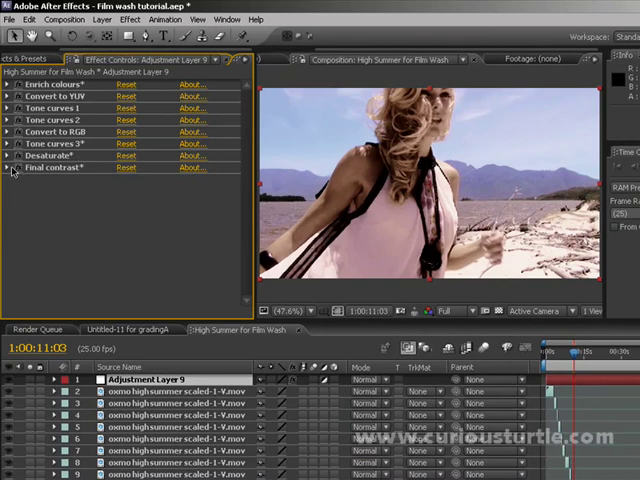
Reveal the Enrich colours and Desaturate effect settings in Effect Controls.
click(10, 84)
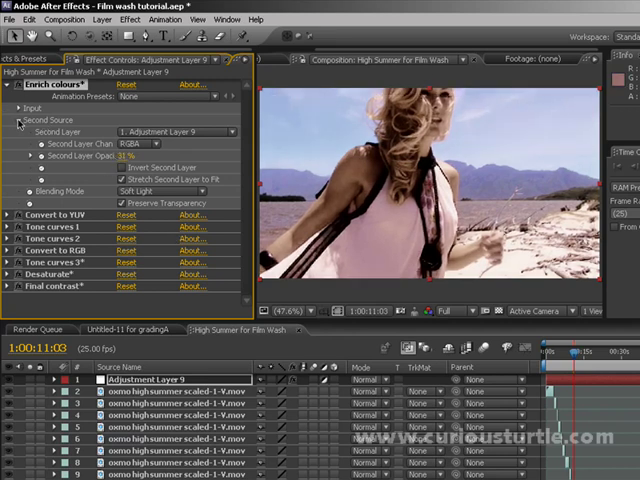
click(10, 120)
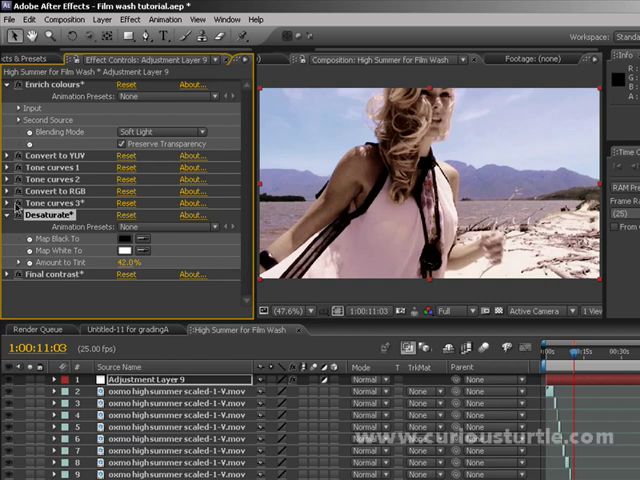
mouse_move(68, 272)
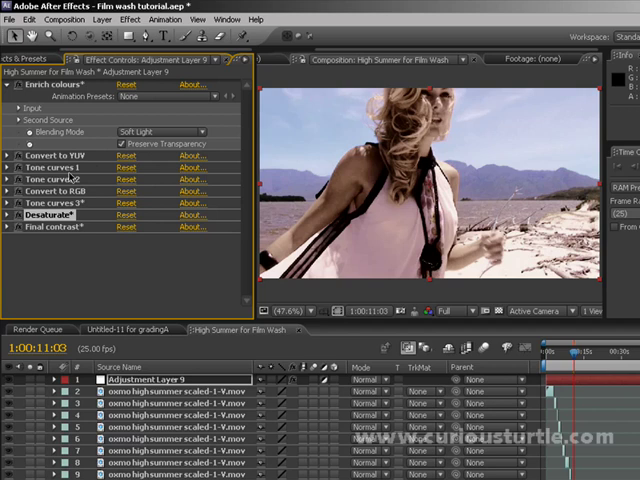
mouse_move(70, 178)
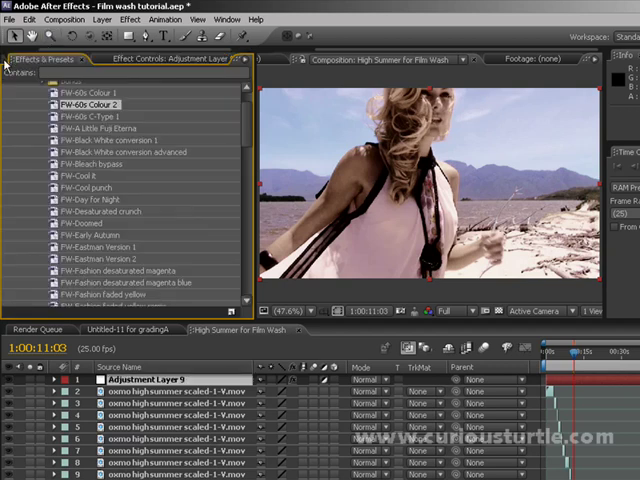
Show the project's High Summer for Film Wash composition and beach footage clips.
click(22, 58)
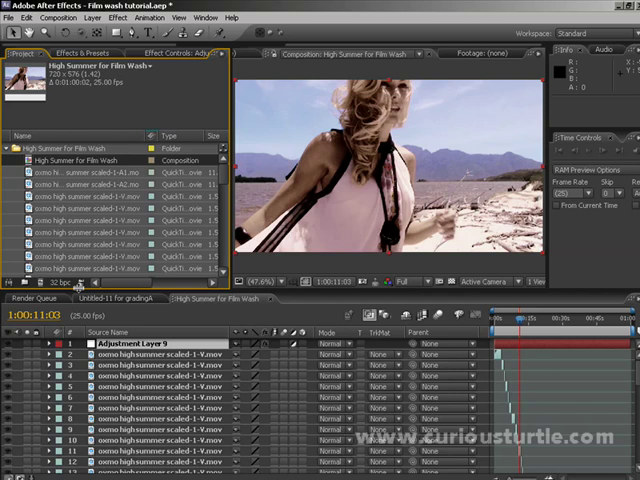
mouse_move(86, 258)
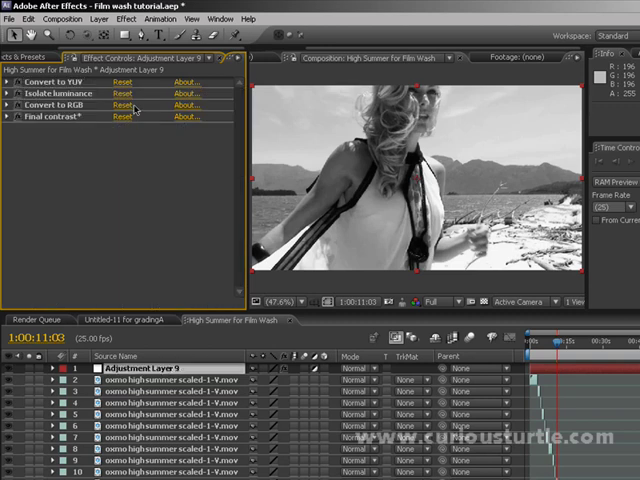
Reveal the Final contrast curve and reshape it by dragging a point.
click(10, 122)
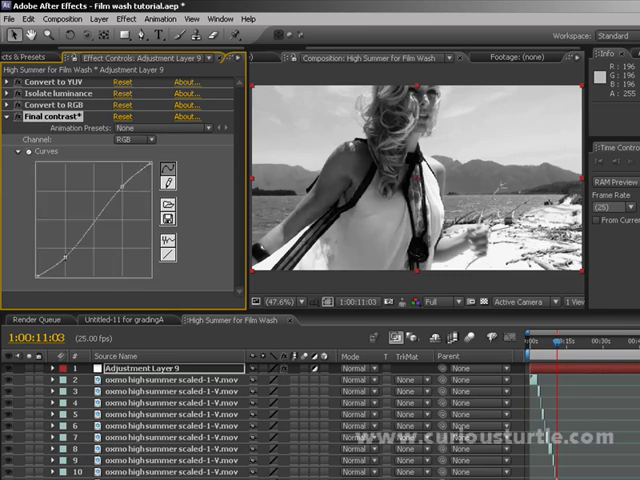
drag(56, 250, 64, 262)
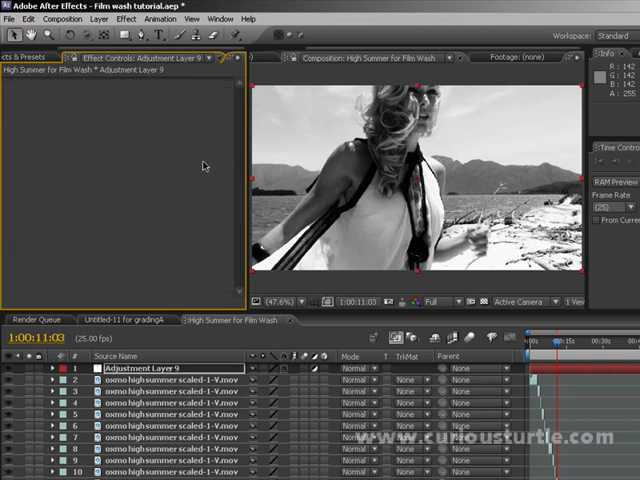
Apply another Film Wash preset and rotate the Colour filter's Master Hue dial.
click(100, 18)
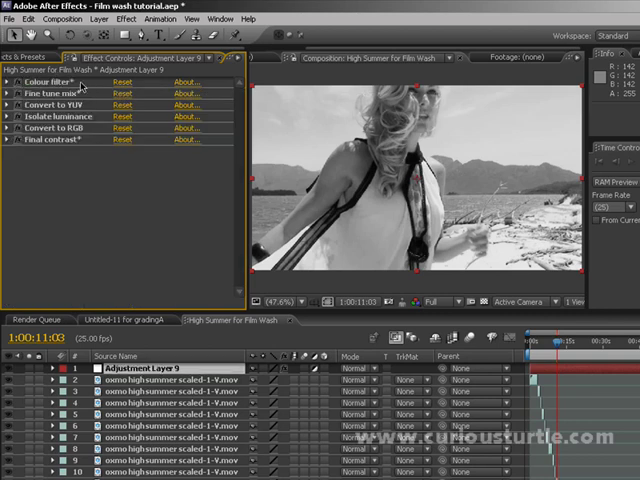
click(12, 82)
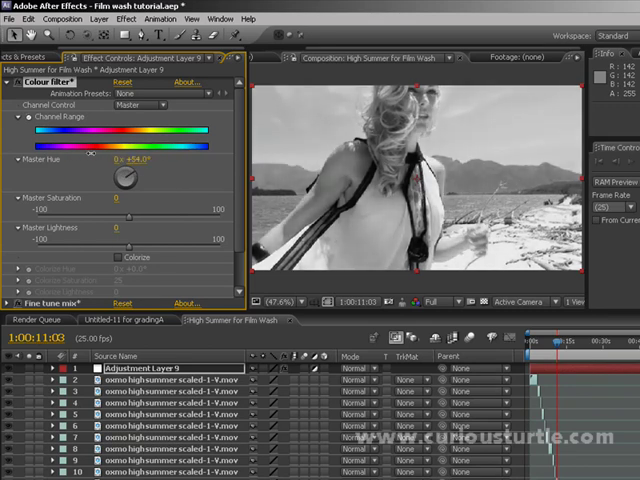
drag(124, 178, 130, 170)
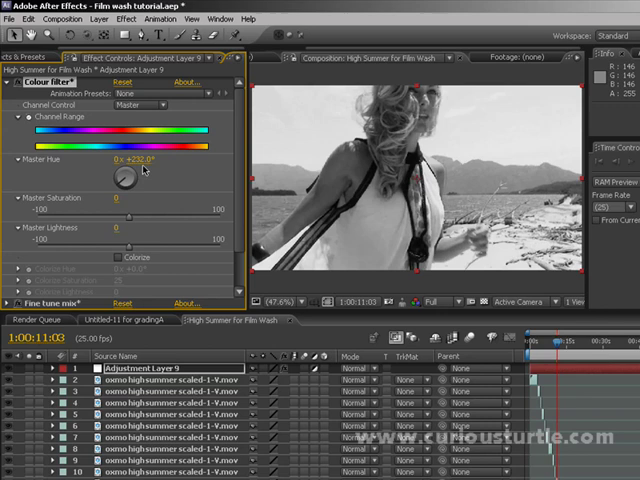
mouse_move(340, 128)
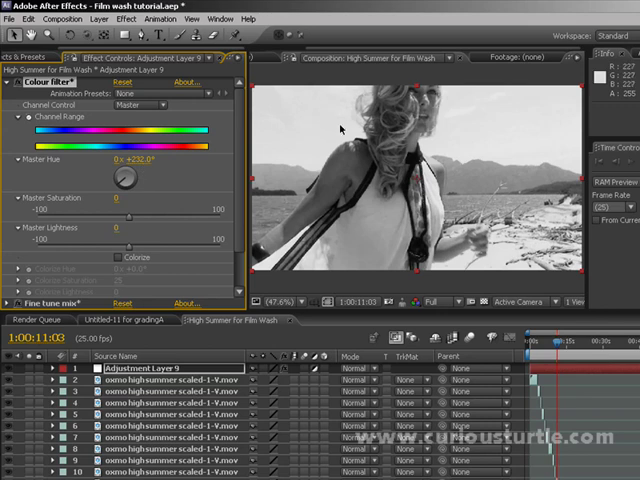
mouse_move(164, 204)
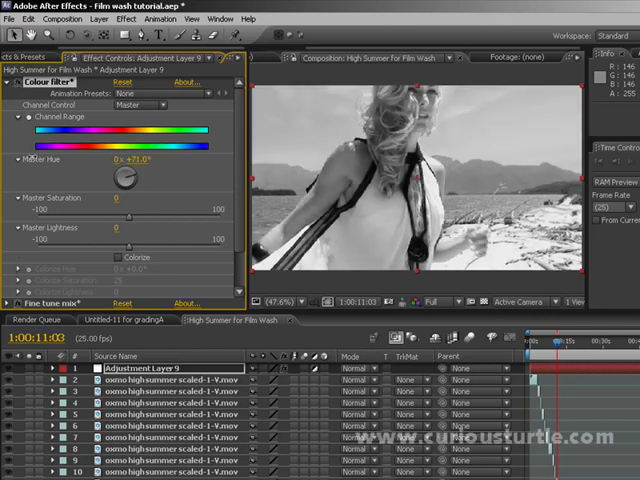
drag(144, 160, 120, 160)
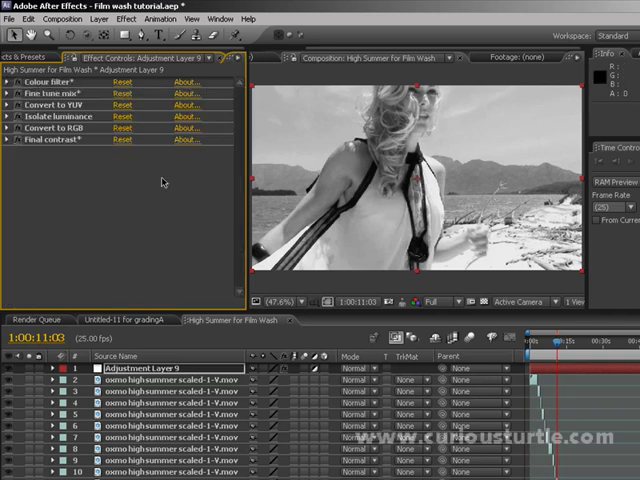
click(12, 94)
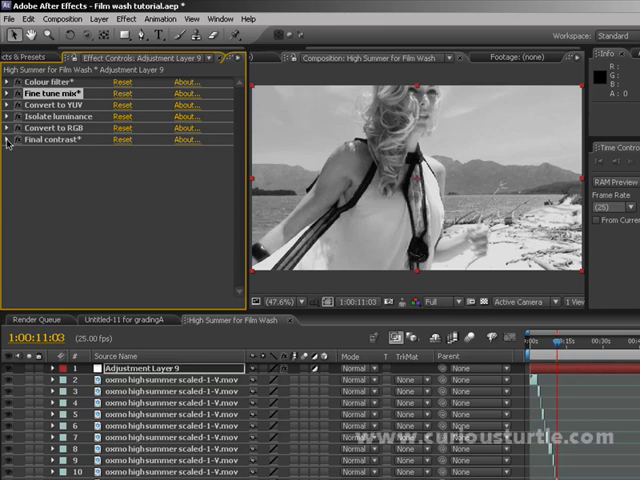
click(8, 116)
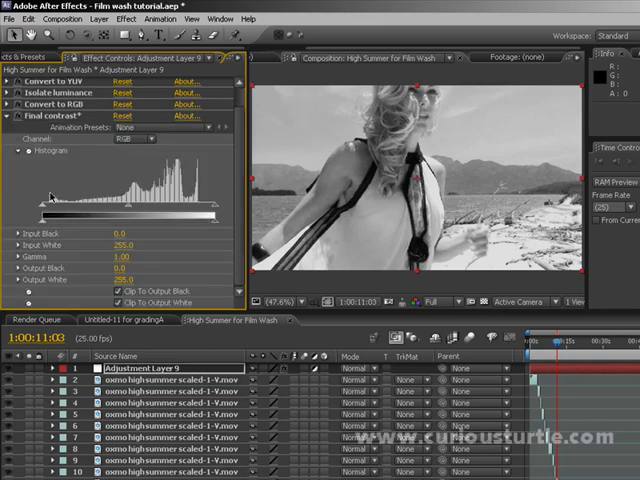
Add a Color Correction Curves effect below the final contrast levels effect.
drag(40, 210, 48, 210)
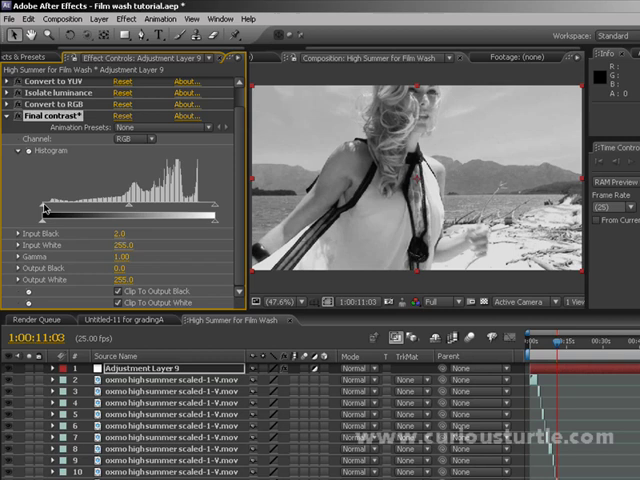
drag(48, 208, 76, 208)
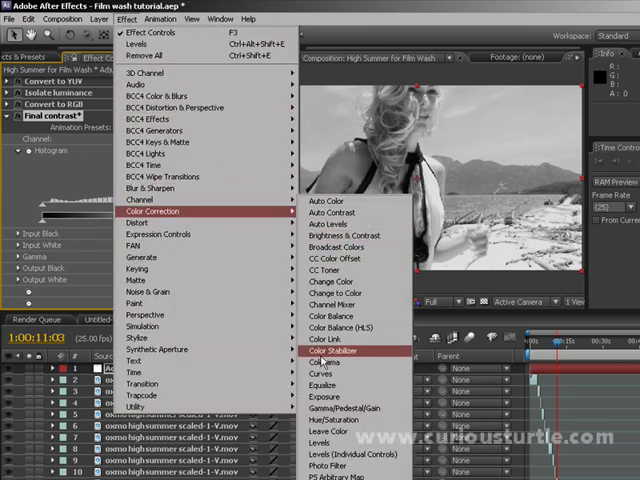
click(320, 376)
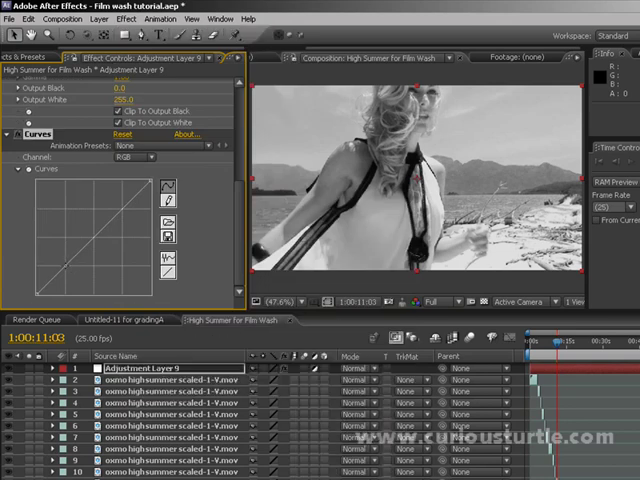
drag(76, 236, 110, 204)
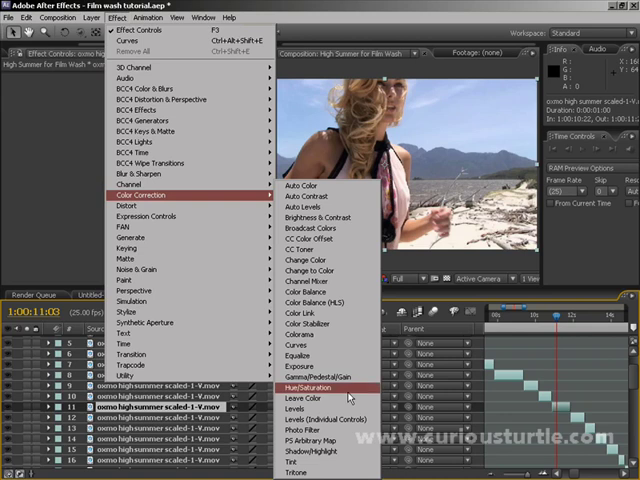
Restore the black-and-white Film Wash stack and scrub to preview later monochrome shots.
click(302, 388)
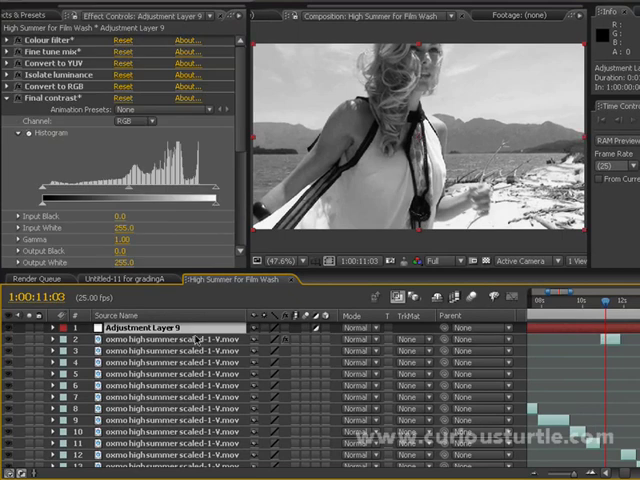
mouse_move(284, 338)
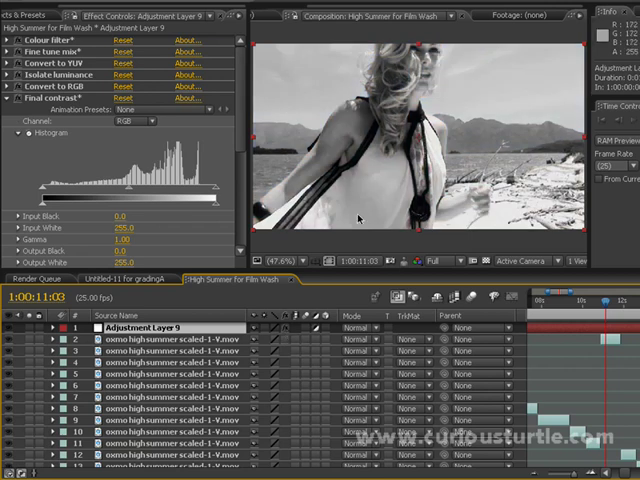
mouse_move(348, 88)
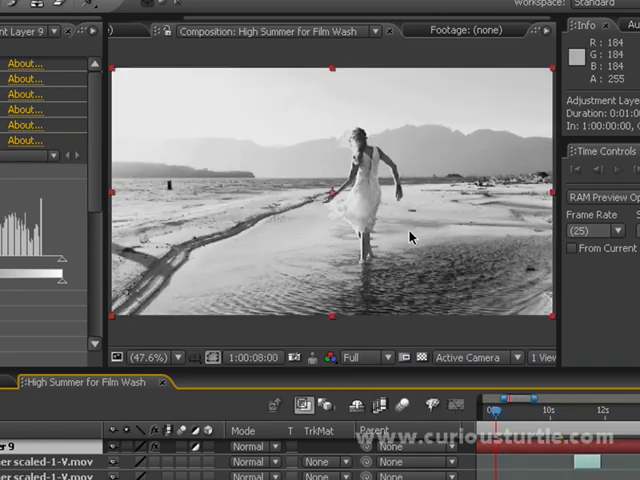
drag(490, 410, 456, 410)
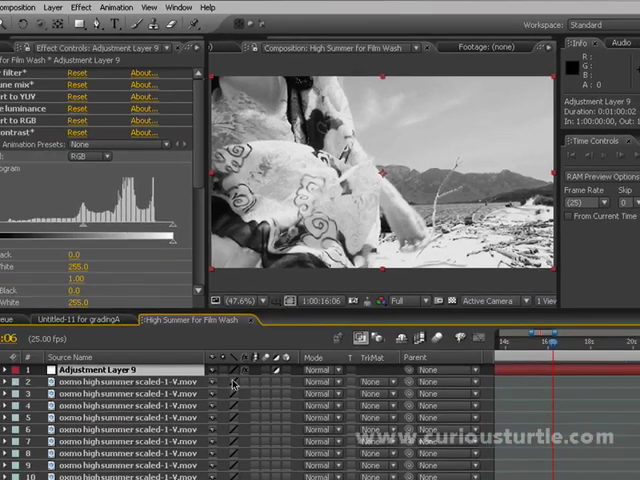
Import the grain clips from the Grain folder and check one clip's Interpret Footage settings.
click(20, 52)
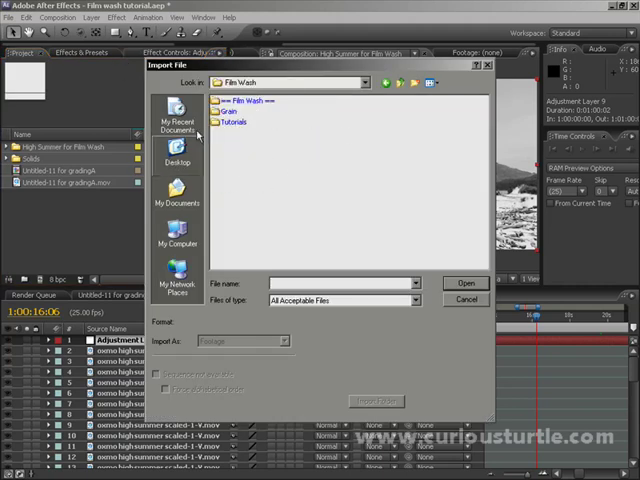
double_click(232, 112)
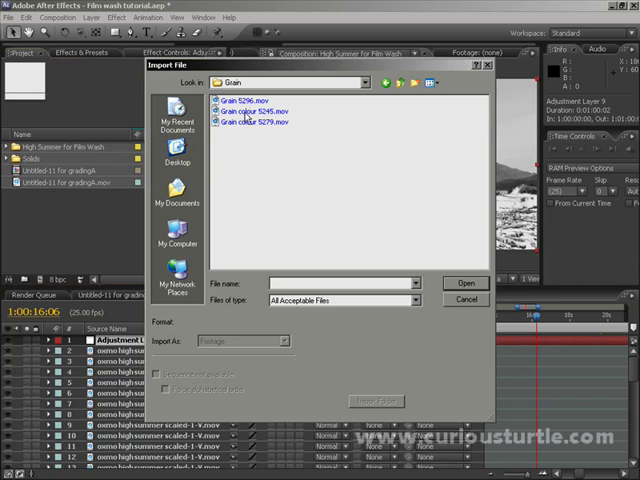
click(464, 284)
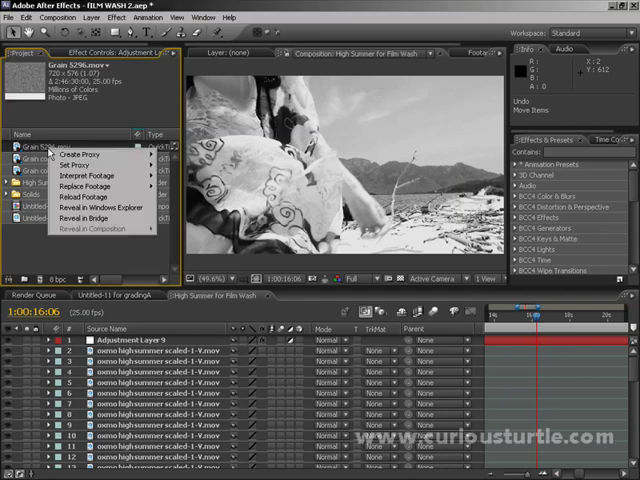
click(84, 174)
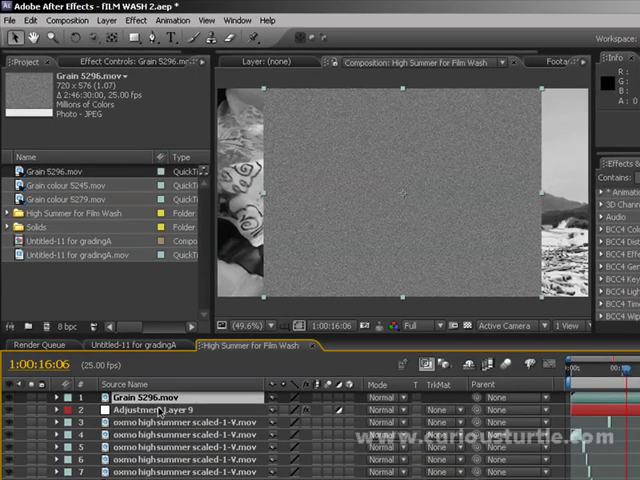
mouse_move(348, 236)
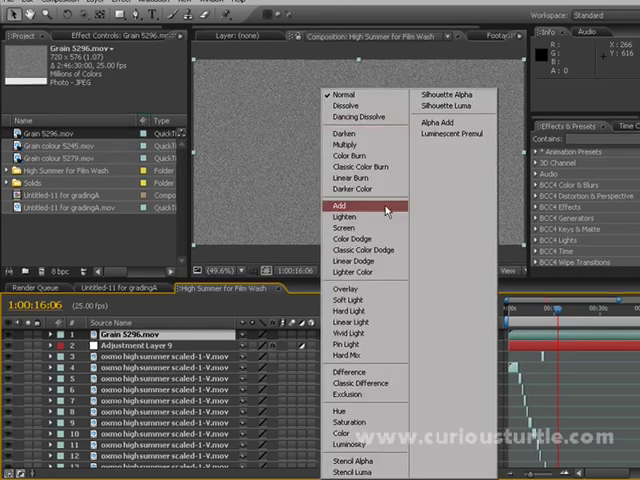
mouse_move(344, 296)
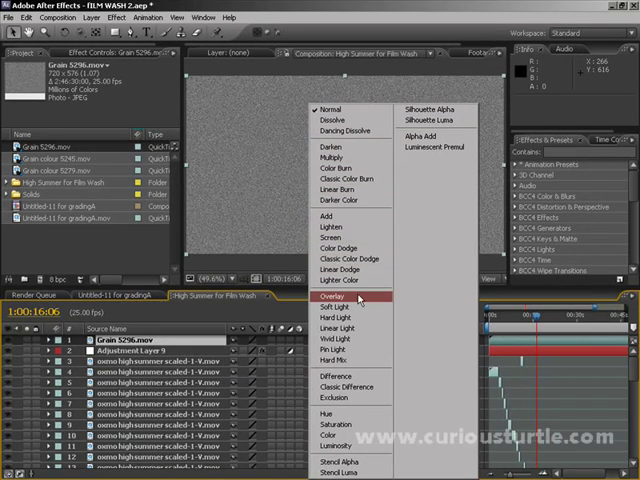
Set the Grain 5296.mov layer's blend mode to Overlay.
click(332, 294)
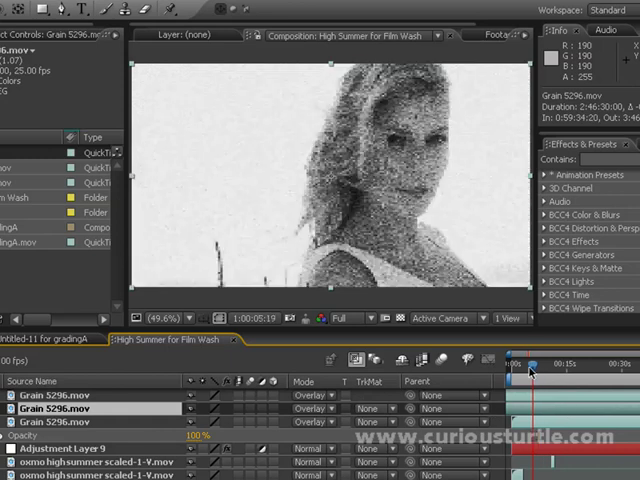
Jump to a later frame showing the wider shot with the grainy black-and-white look.
click(548, 364)
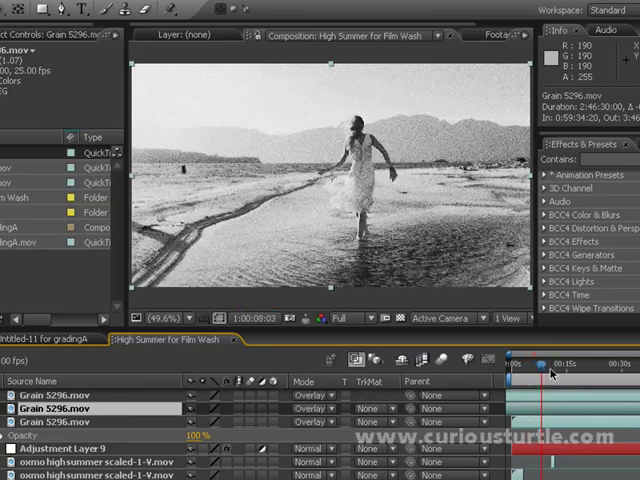